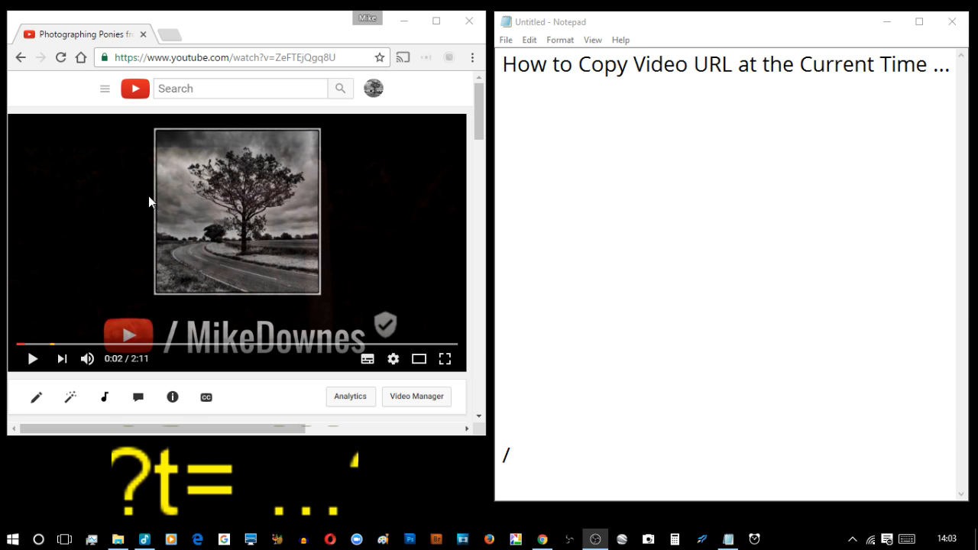
Copy the plain video link youtu.be/ZeFTEjQgq8U from the player's right-click menu and paste it into Notepad.
right_click(237, 214)
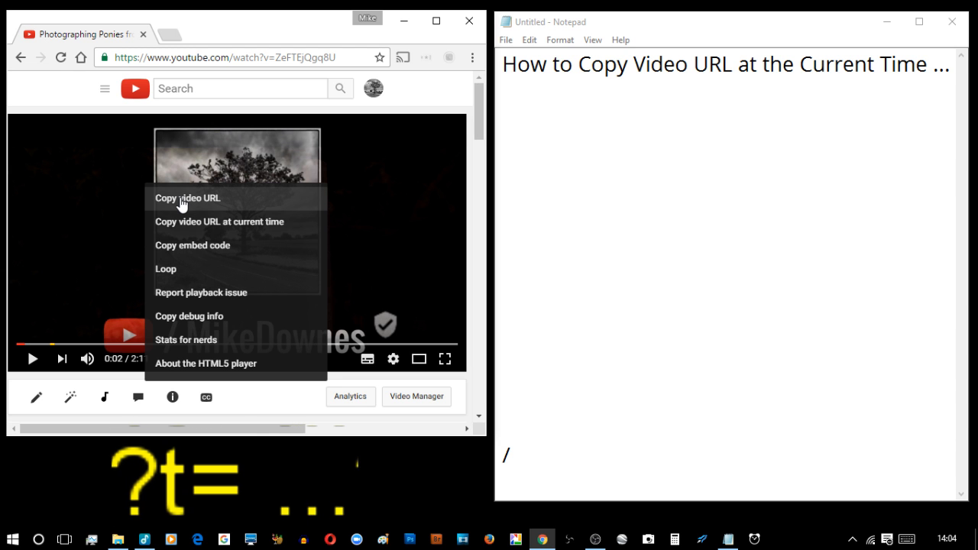
click(187, 199)
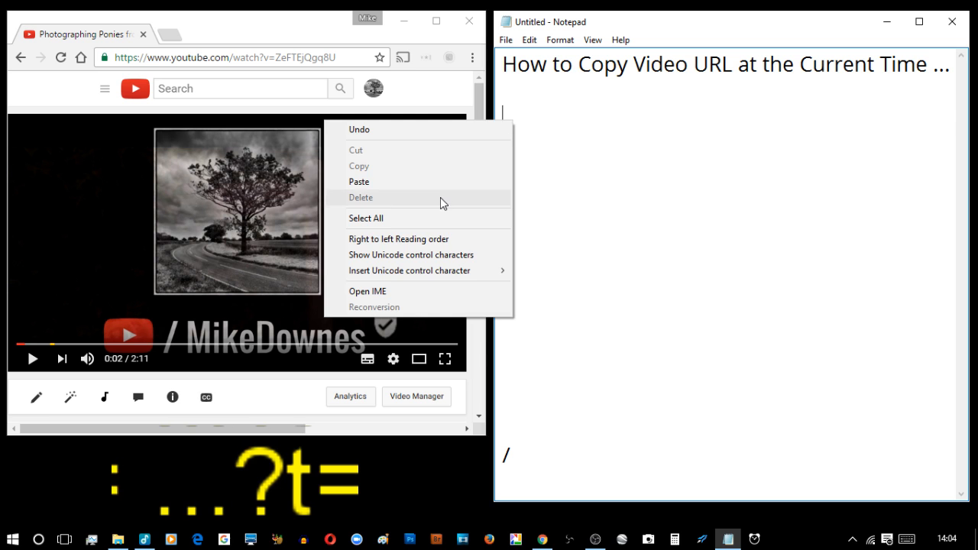
click(359, 182)
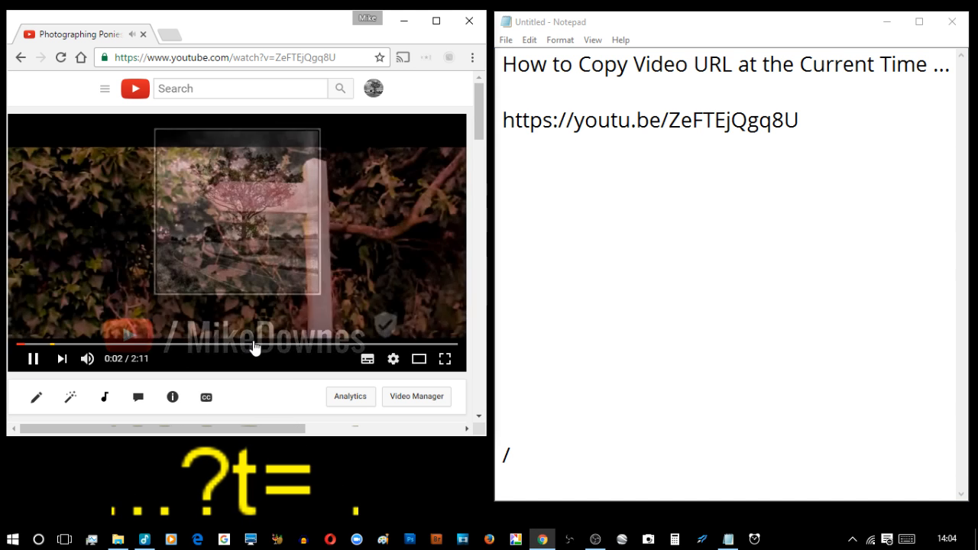
Jump the video to about 1:11, play briefly and pause it at 1:13.
click(258, 346)
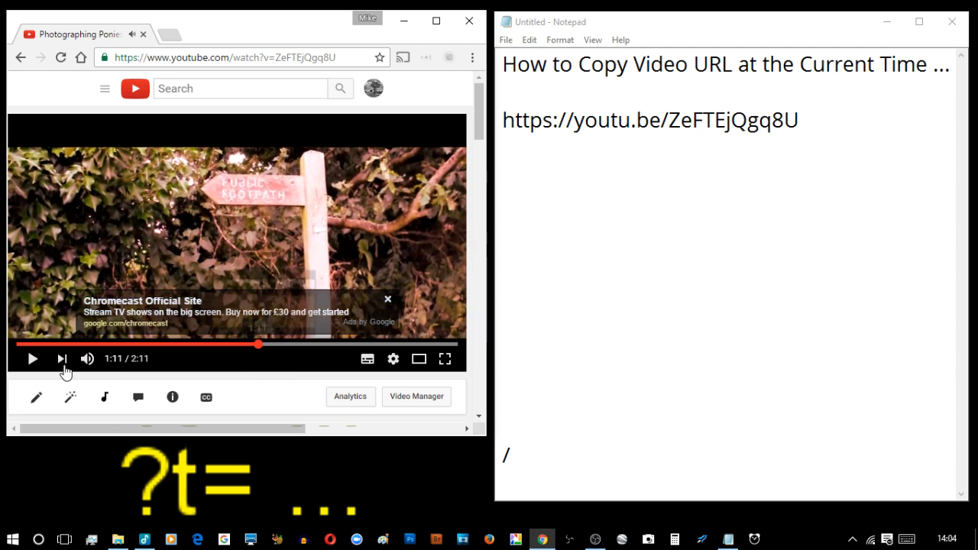
click(32, 357)
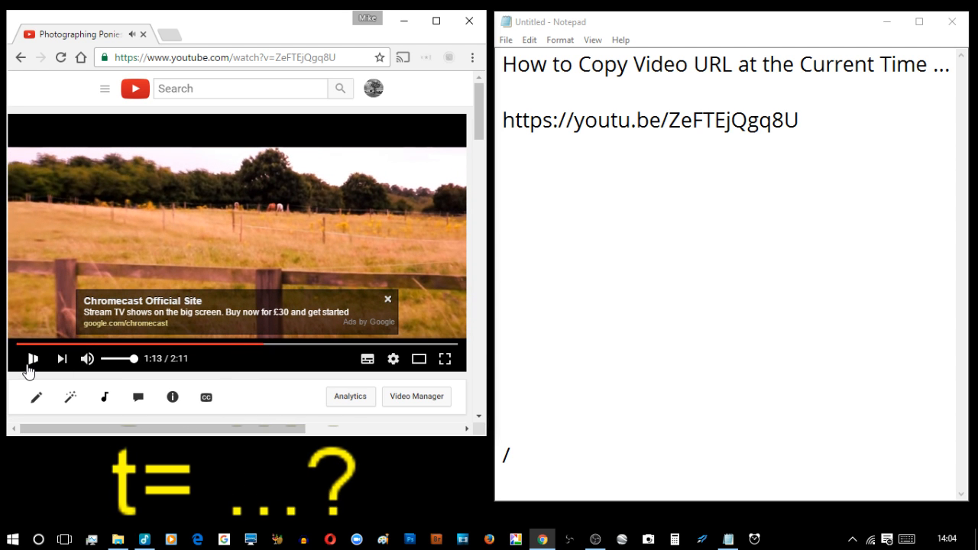
click(33, 358)
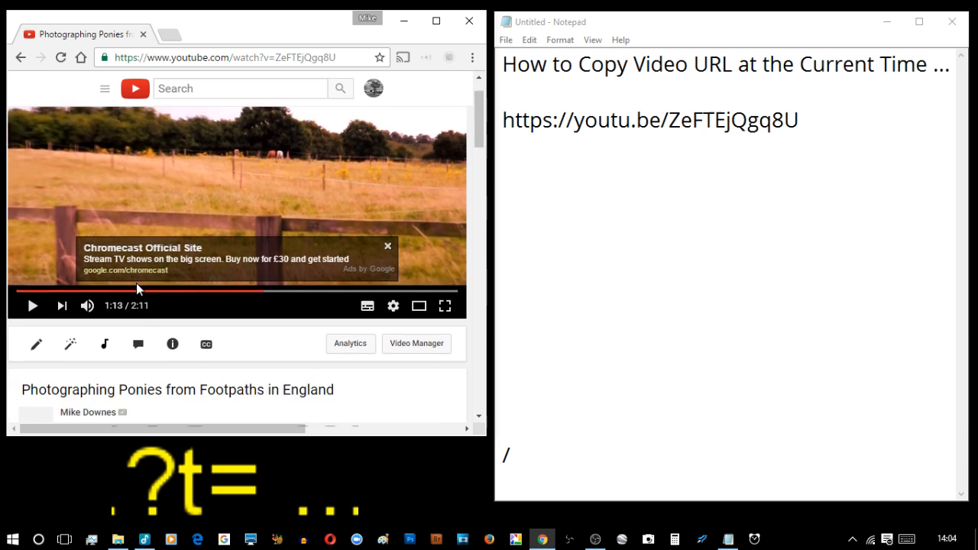
scroll(down, 3)
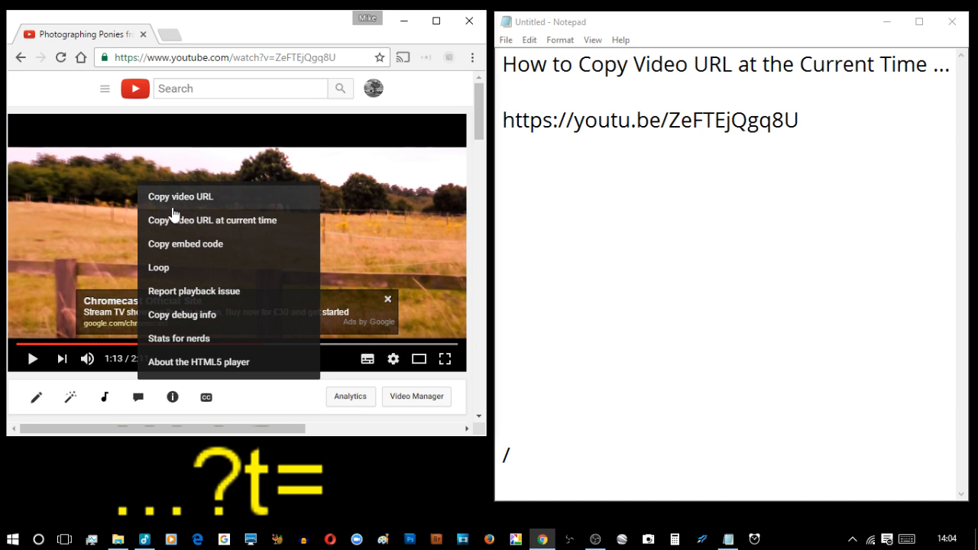
mouse_move(189, 226)
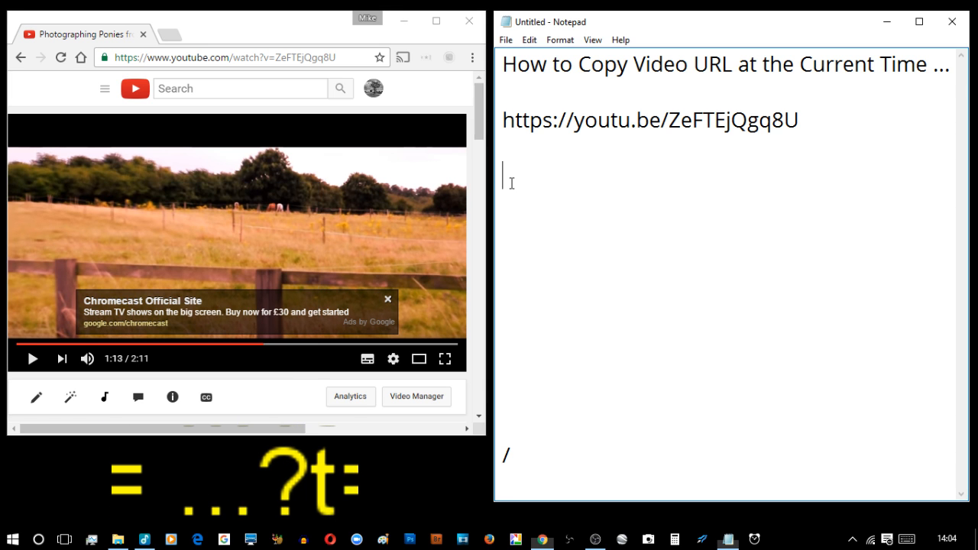
text(https://youtu.be/ZeFTEjQgq8U?t=73)
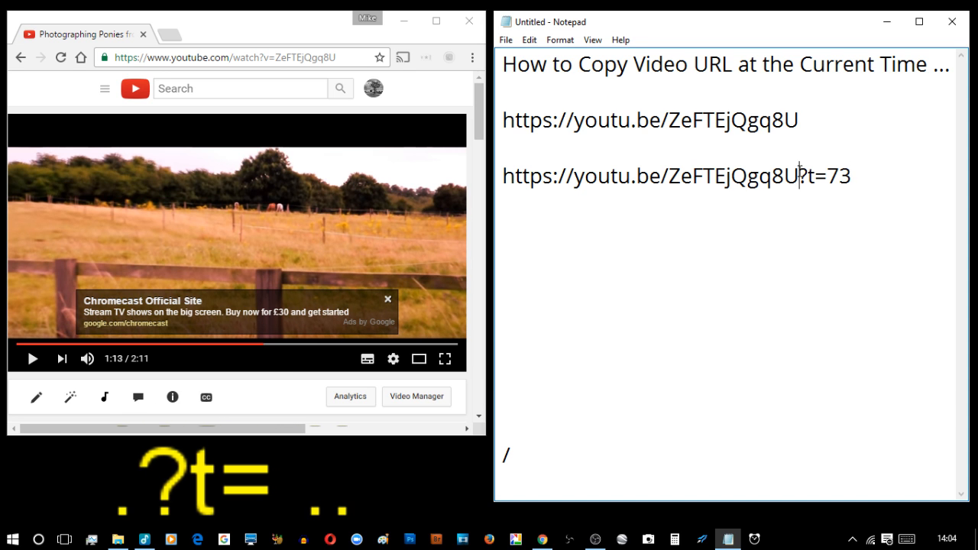
drag(797, 176, 850, 176)
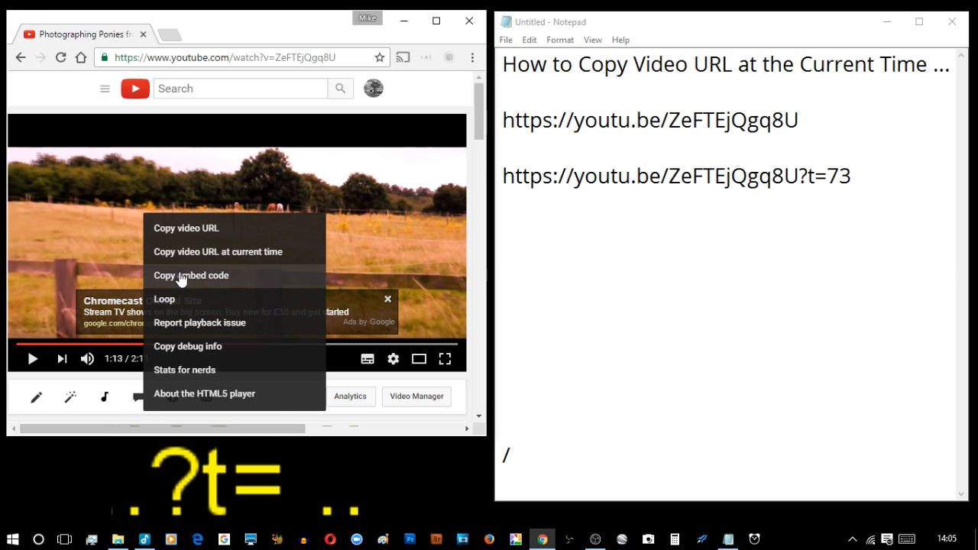
mouse_move(367, 282)
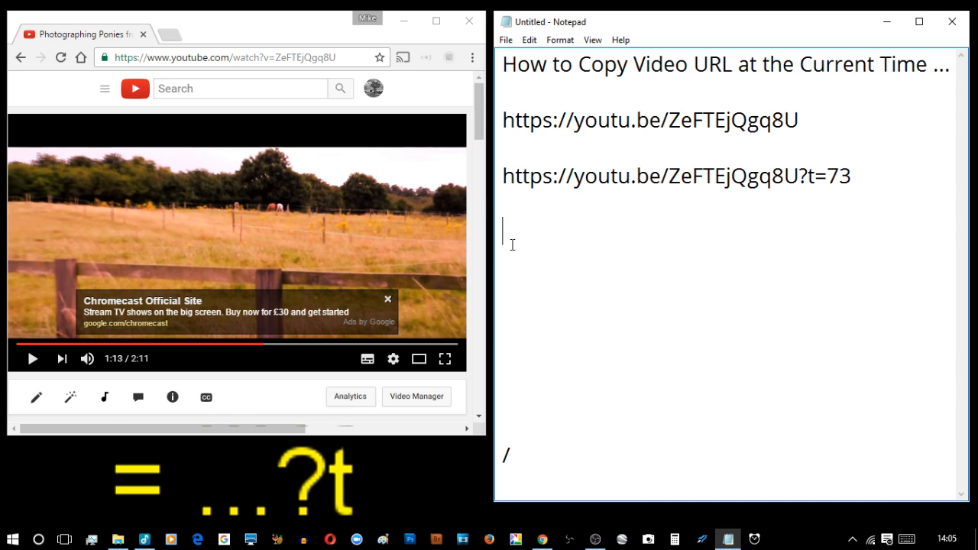
Paste the iframe embed code for embed/ZeFTEjQgq8U into Notepad and highlight its width 640 and height 360.
text(<iframe width="640" height="360" src="https://www.youtube.com/embed/ZeFTEjQgq8U" frameborder="0" allowfullscreen></iframe>)
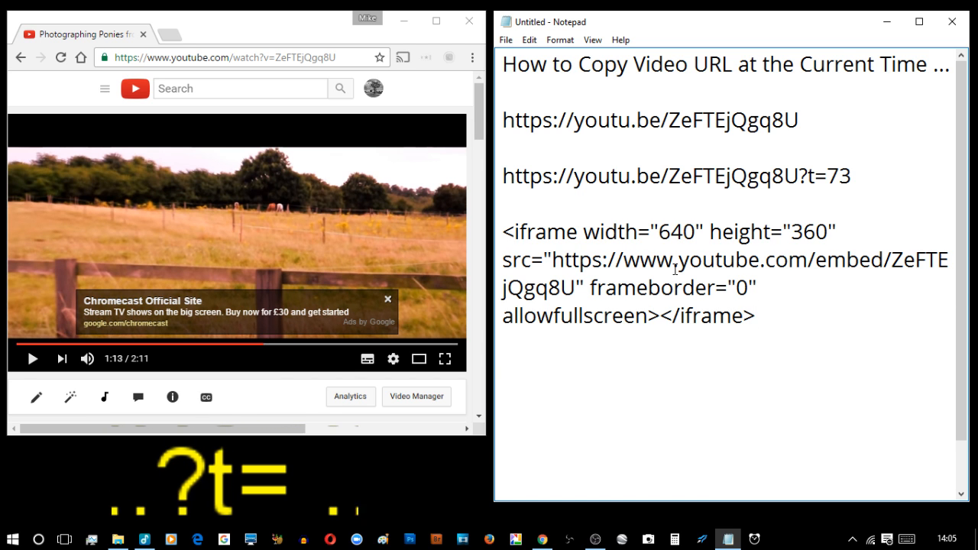
double_click(667, 232)
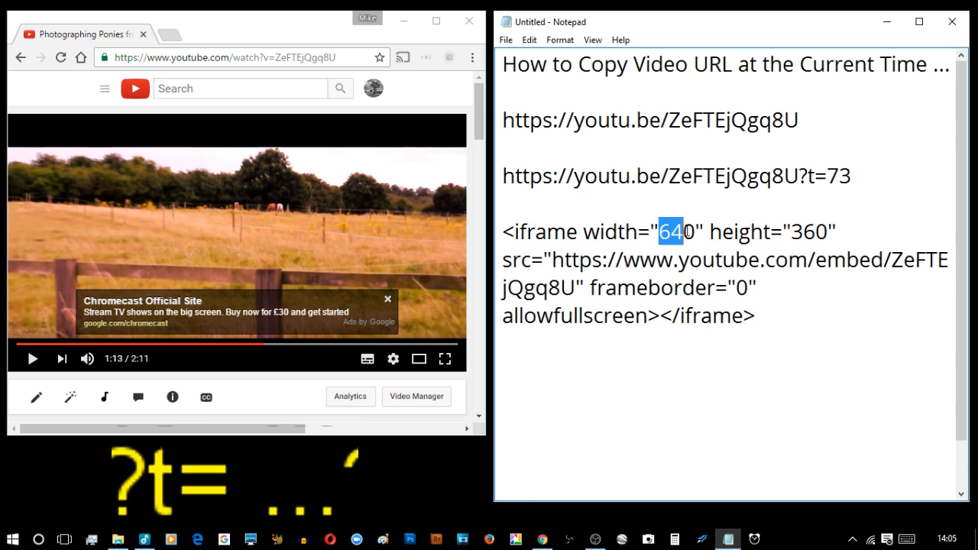
double_click(802, 232)
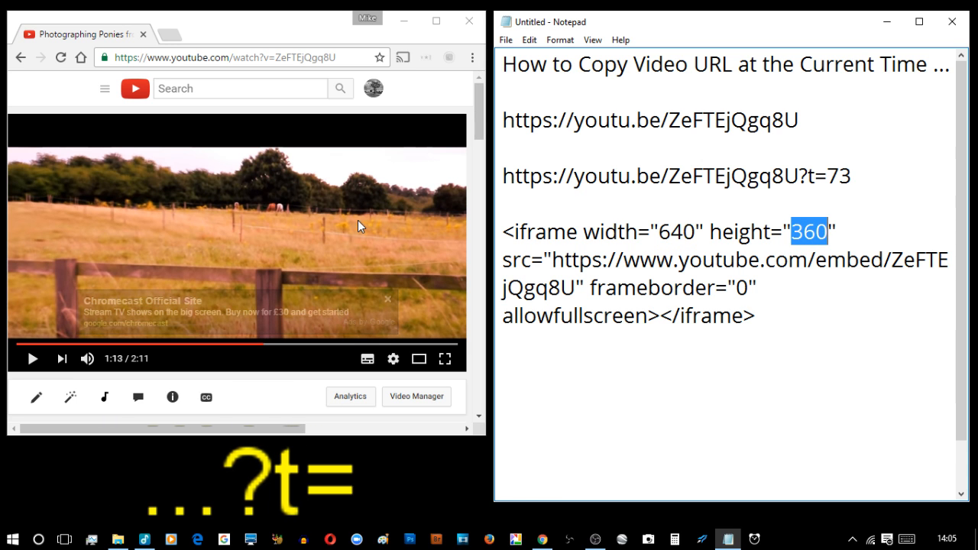
Dismiss the player's copy menu, let the video run to about 1:23, and bring the copy options up again.
right_click(359, 226)
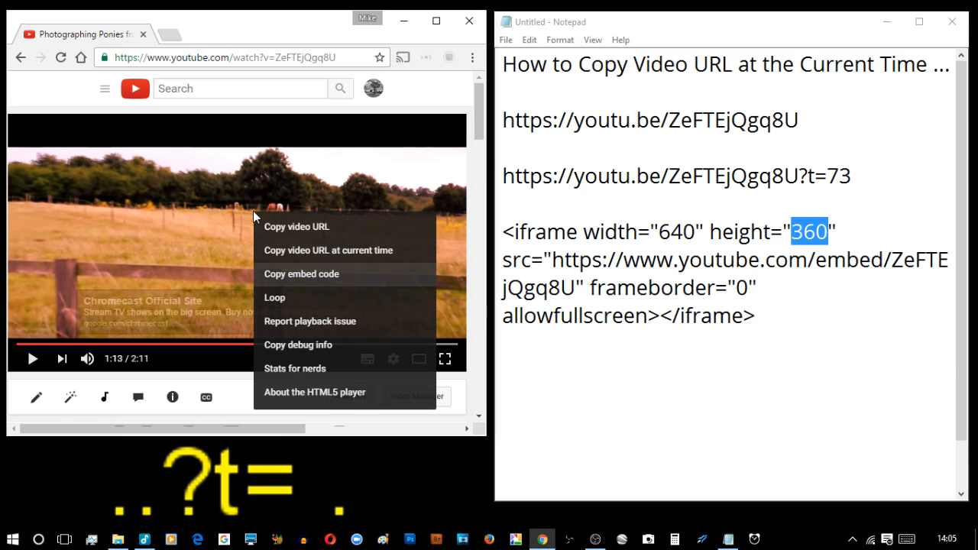
mouse_move(69, 364)
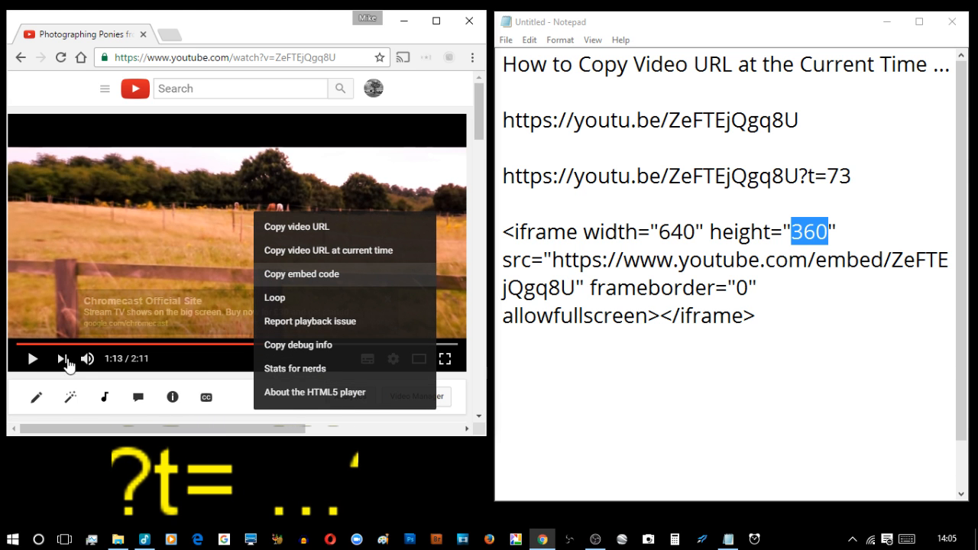
click(153, 212)
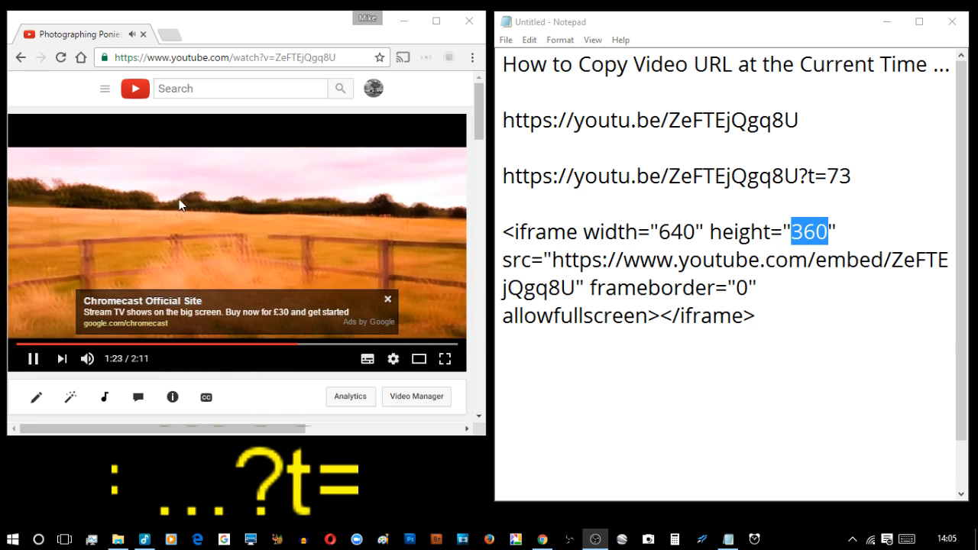
right_click(181, 205)
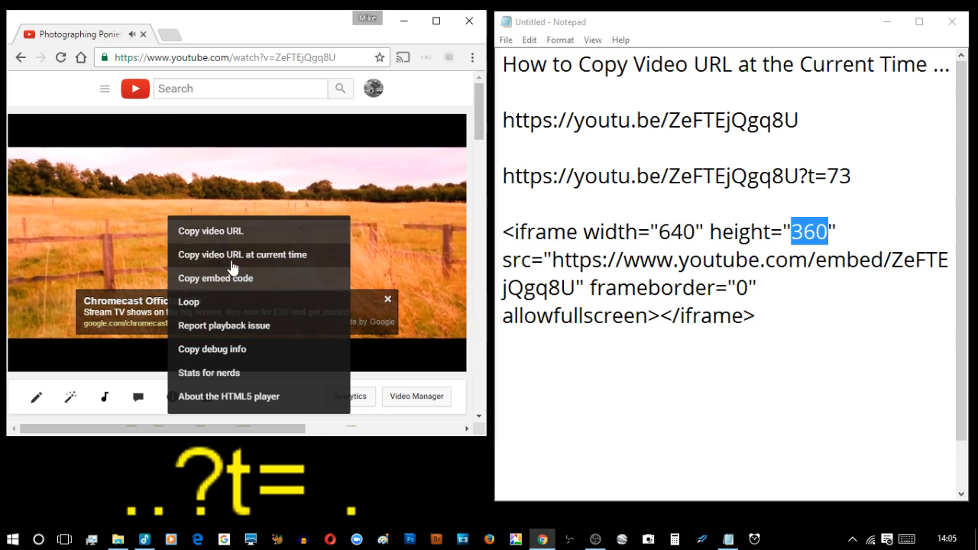